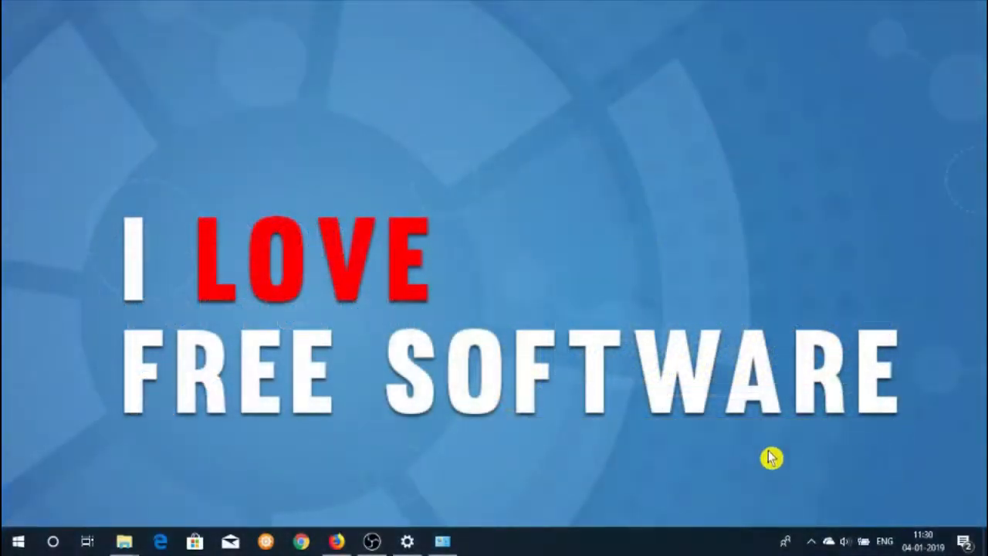
mouse_move(348, 451)
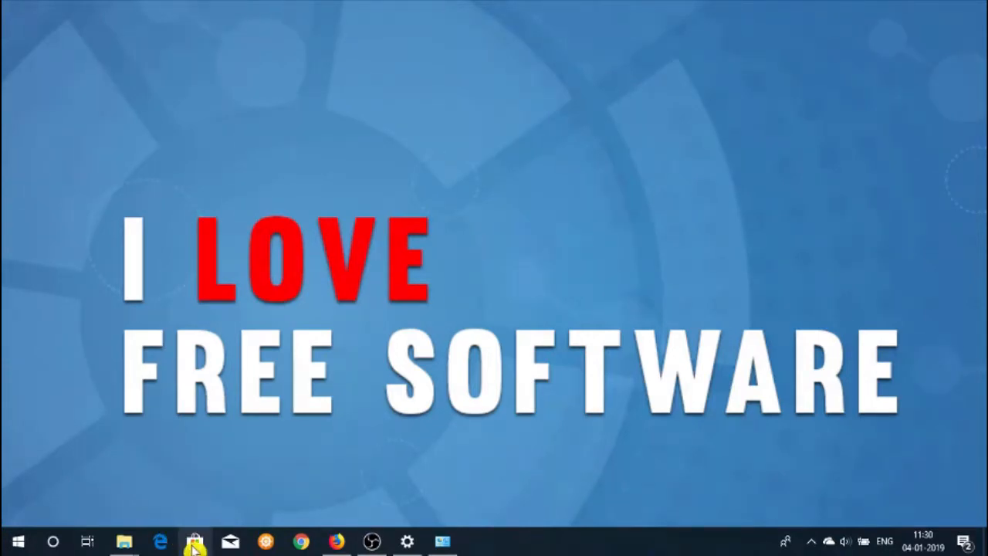
Search the Microsoft Store for "poke" to reach the Pokedex 10 product page.
left_click(195, 540)
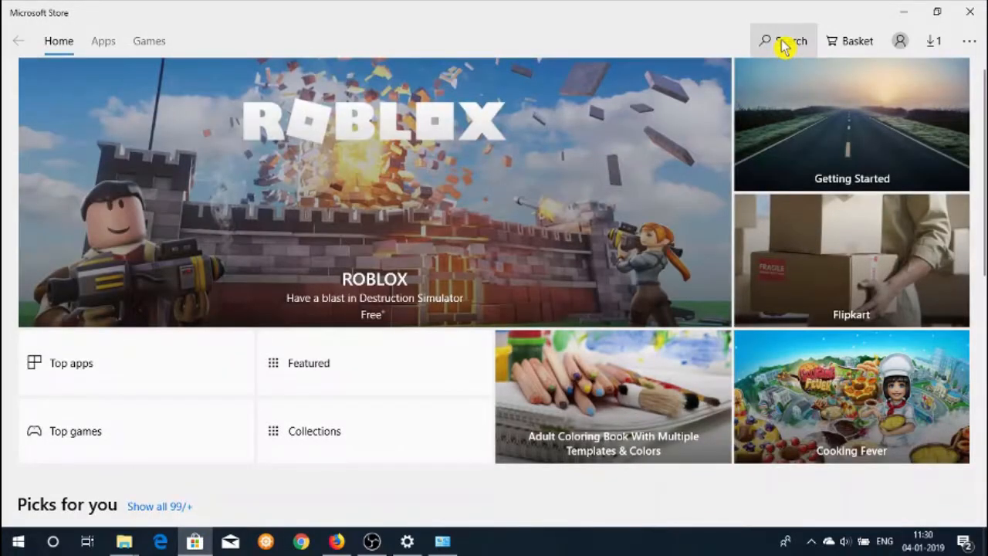
type("poke")
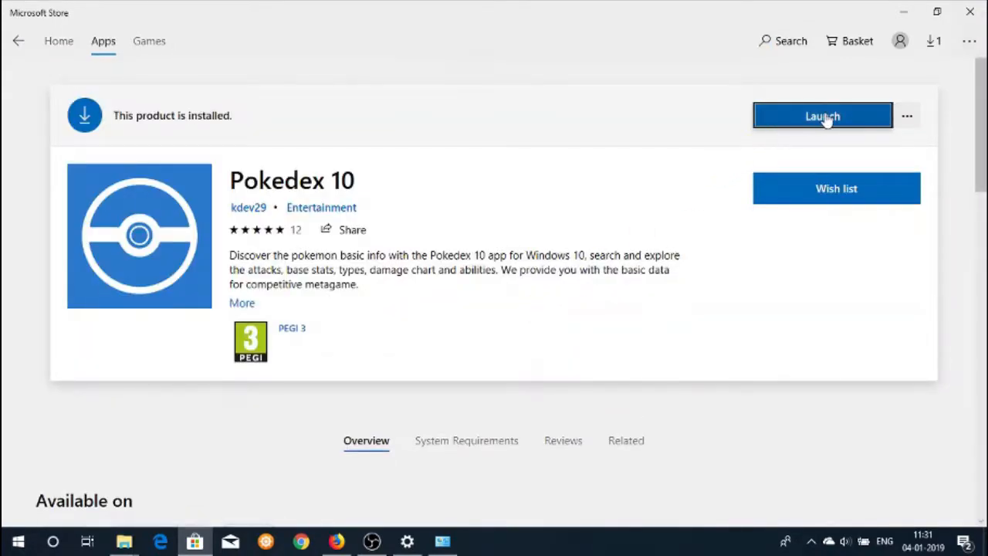
Launch Pokedex 10 and browse to Magneton's entry with abilities, stats and attacks.
left_click(822, 116)
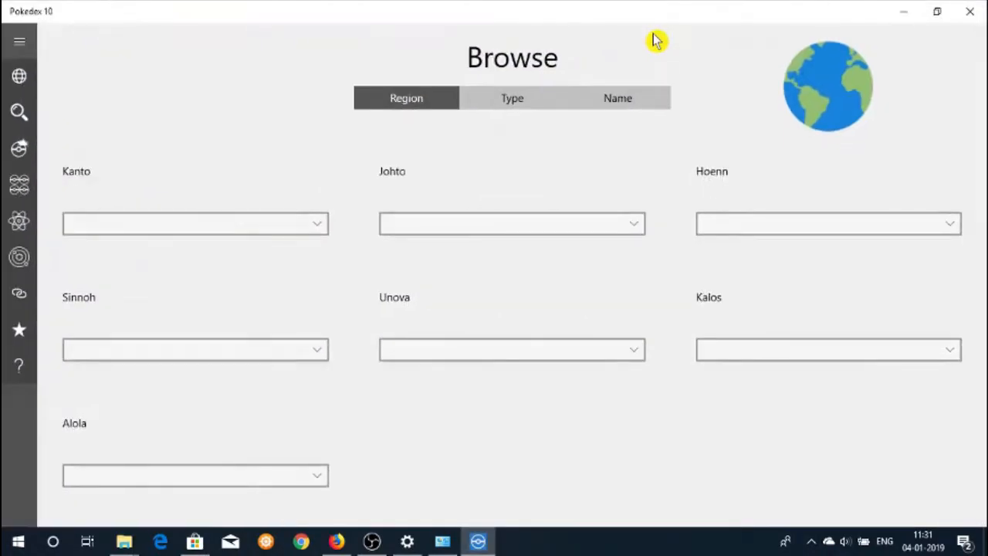
left_click(19, 40)
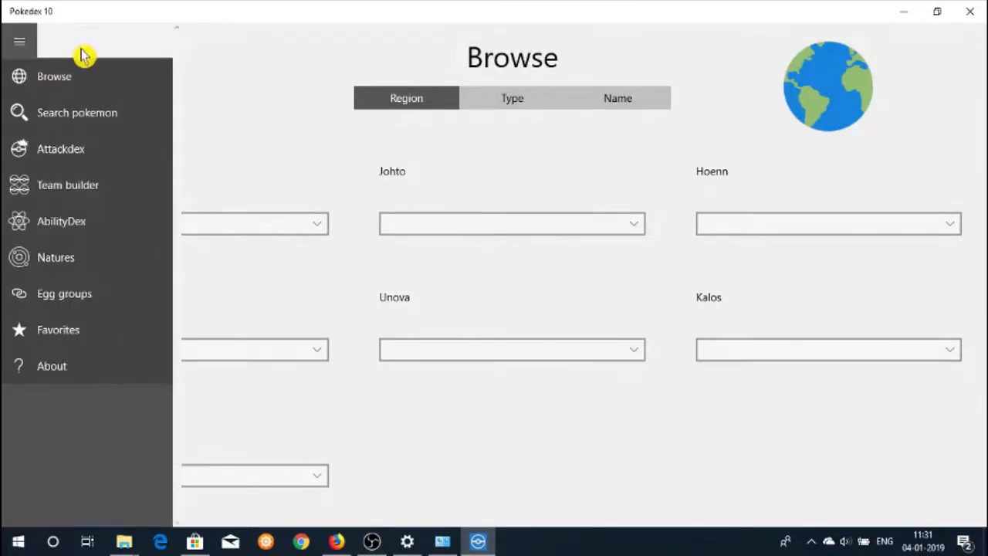
mouse_move(126, 91)
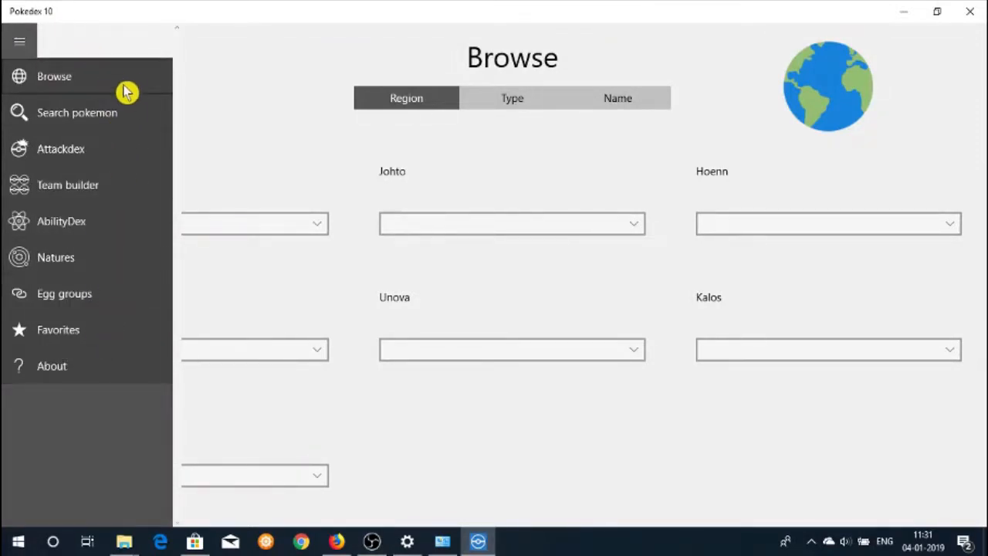
left_click(18, 41)
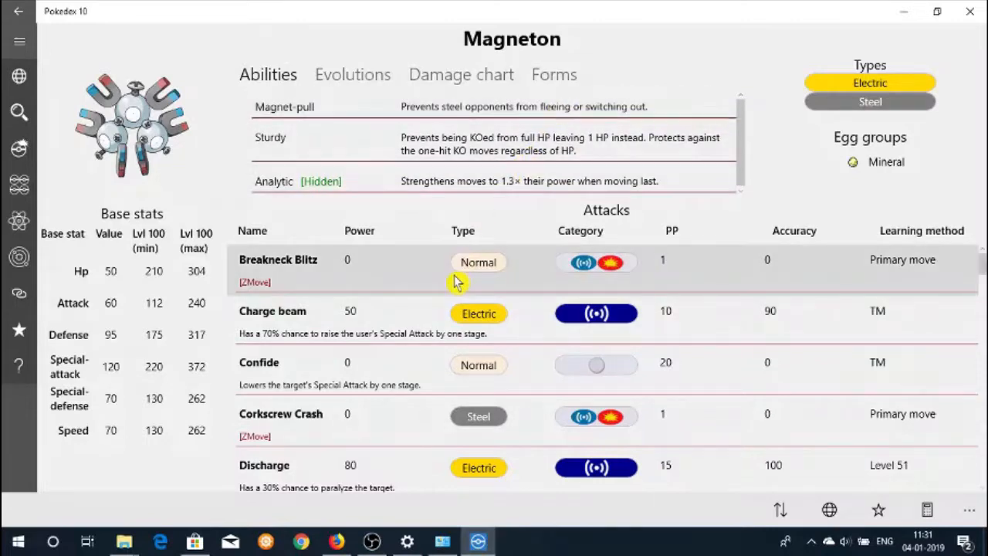
left_click(19, 40)
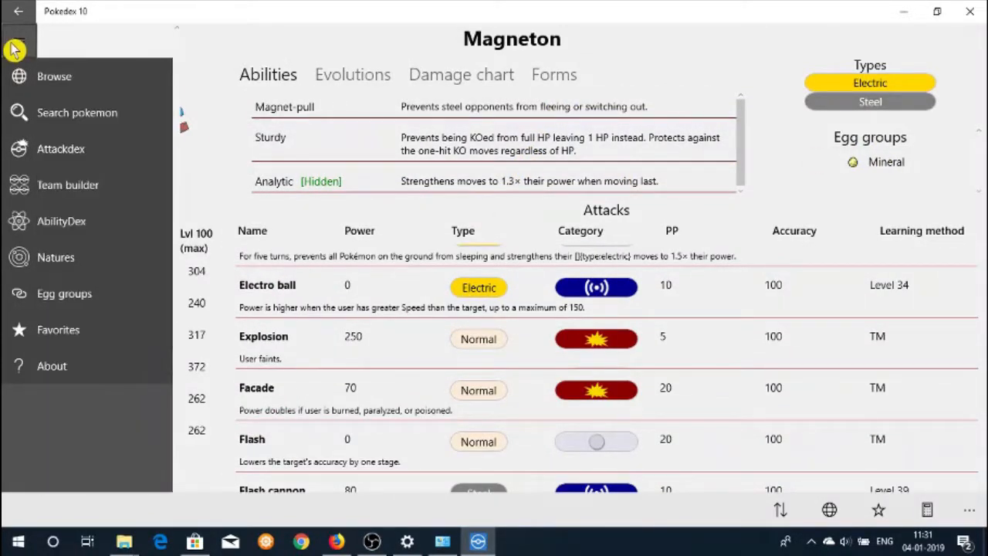
Show the Monster egg group's Pokémon list from the Egg groups section.
left_click(65, 293)
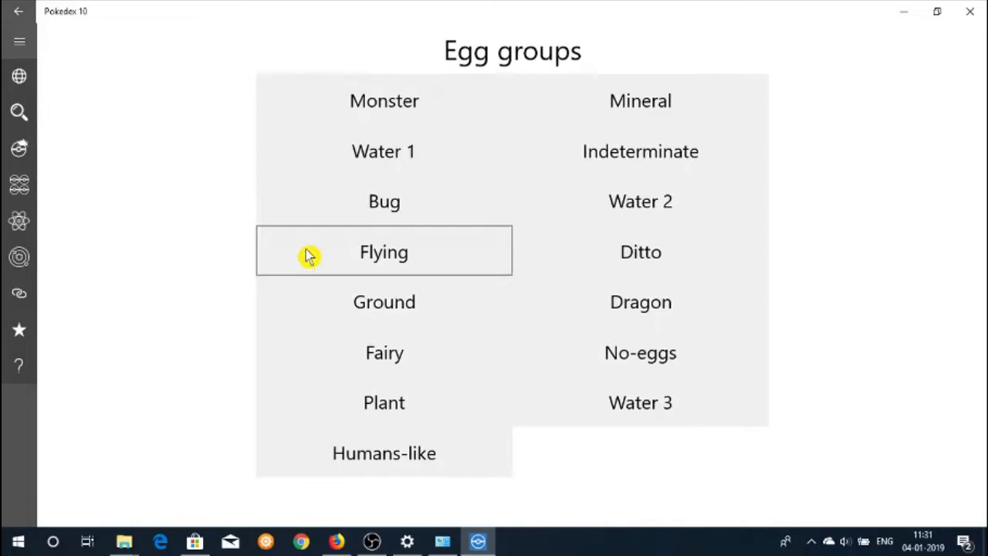
left_click(383, 100)
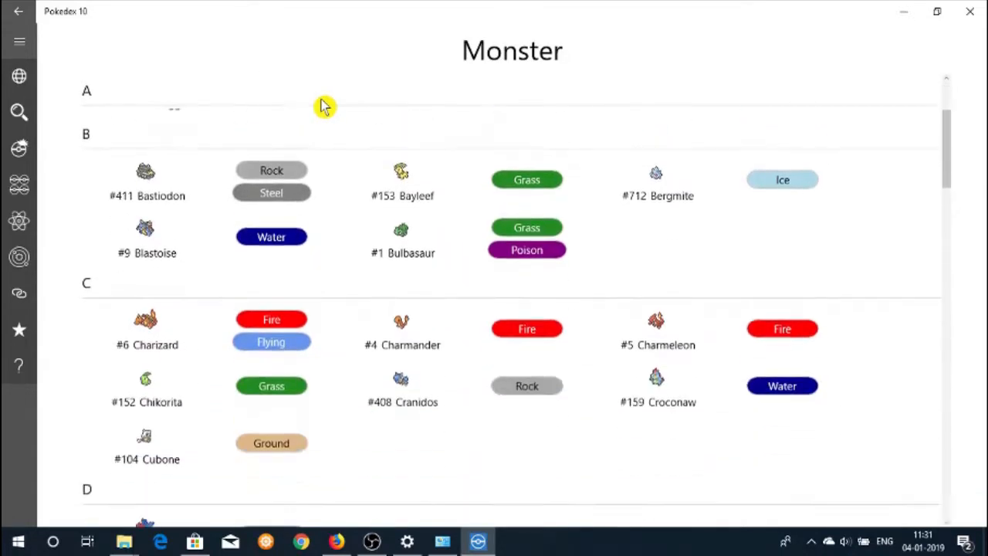
scroll("up", 3)
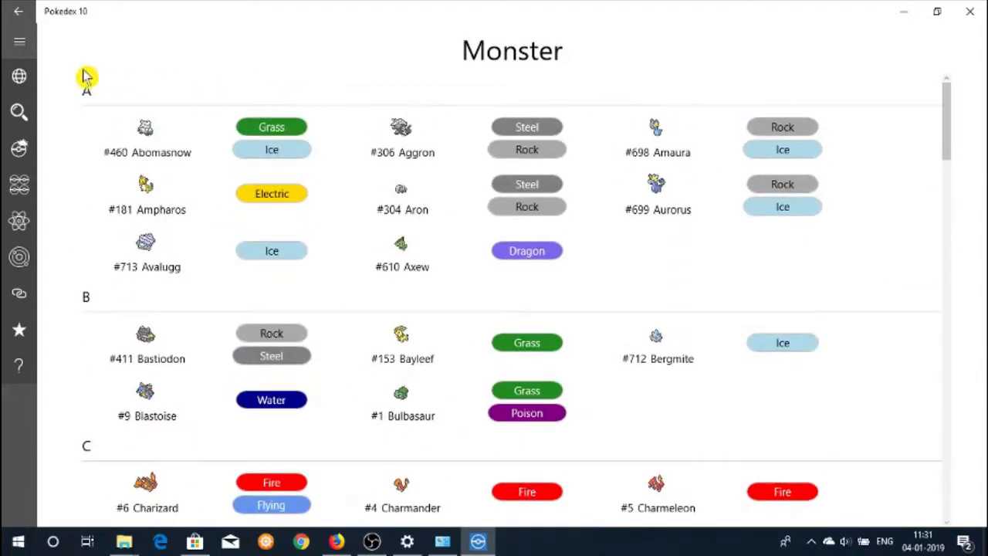
left_click(18, 41)
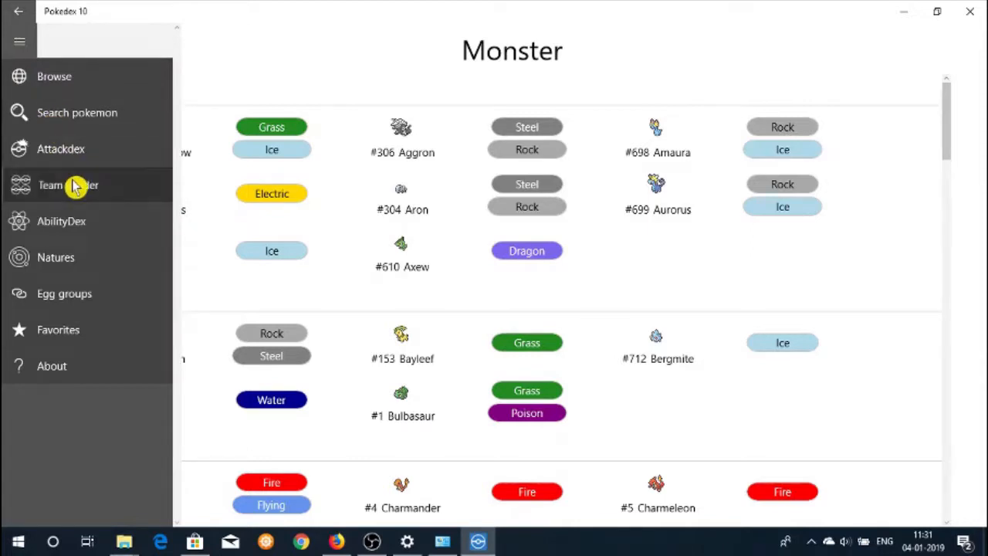
Build a six-Pokémon team including Mega Medicham in the team builder and save it.
left_click(68, 185)
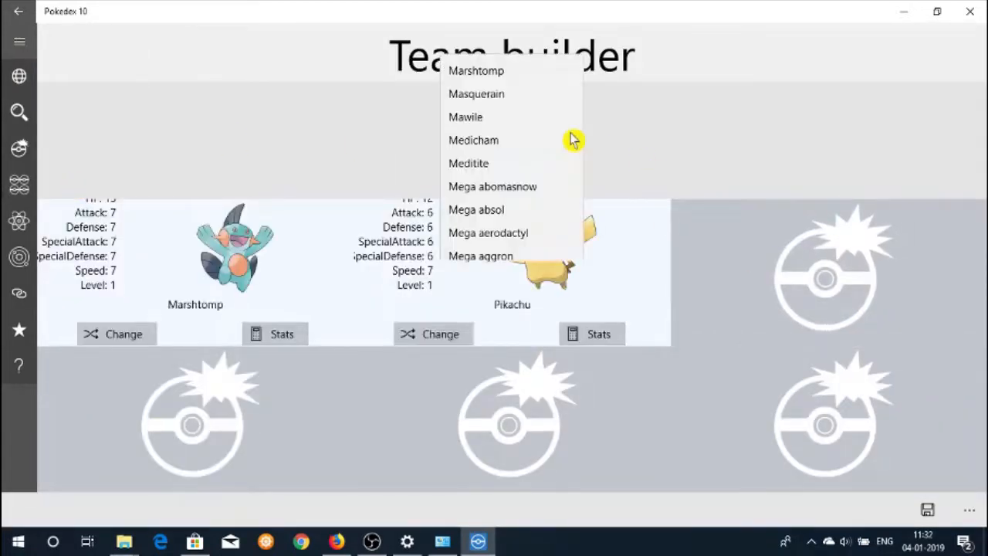
left_click(488, 139)
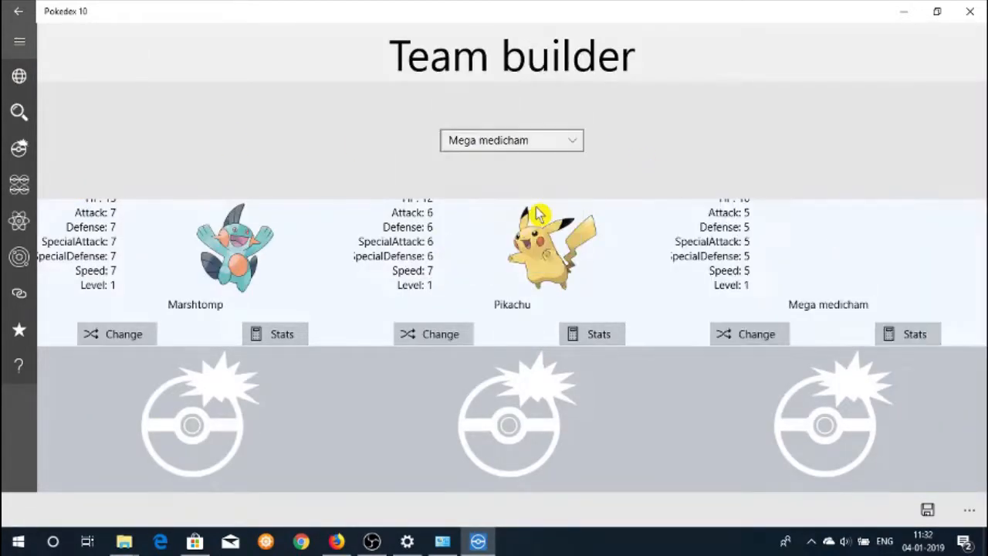
left_click(512, 139)
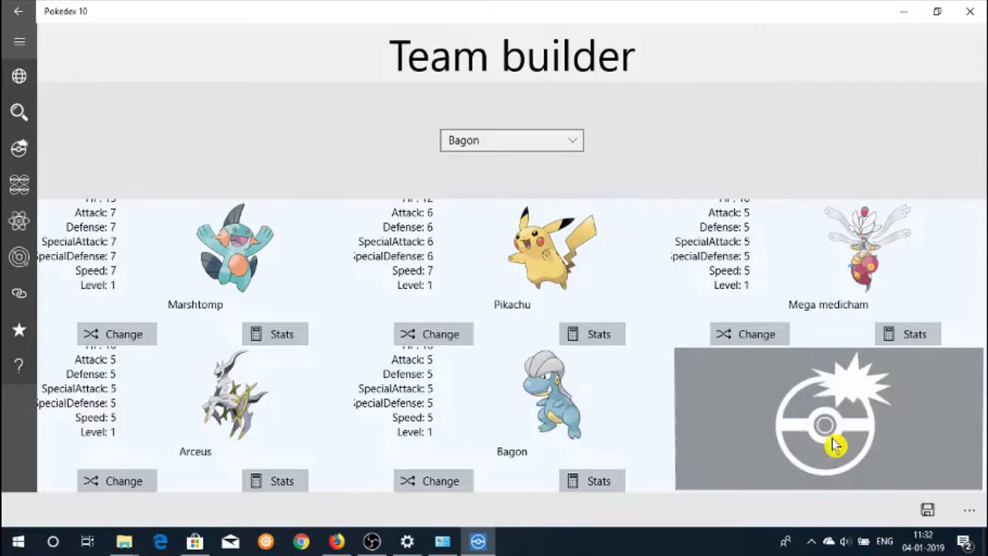
left_click(511, 139)
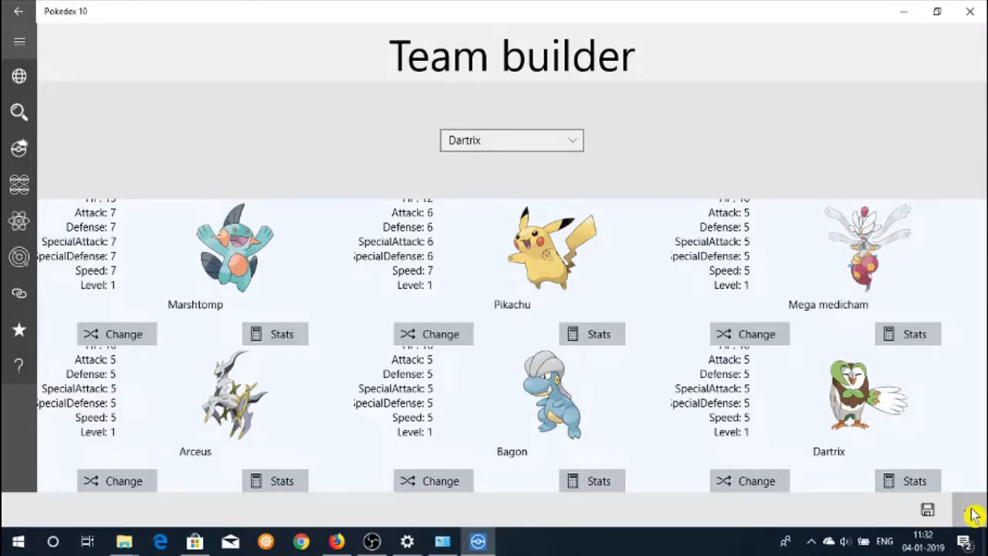
left_click(926, 509)
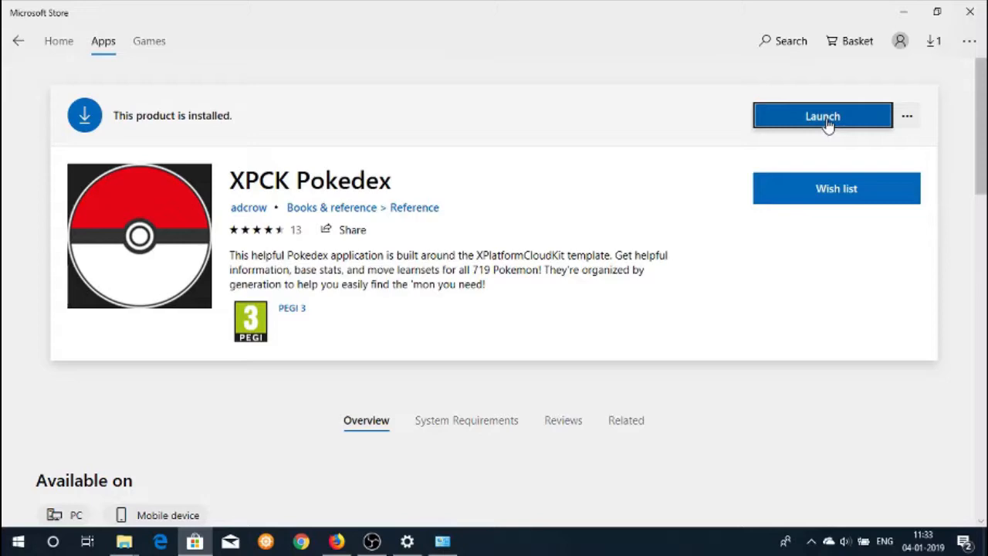
Launch XPCK Pokedex and view Bulbasaur's Generation I entry with stats and moves.
left_click(821, 116)
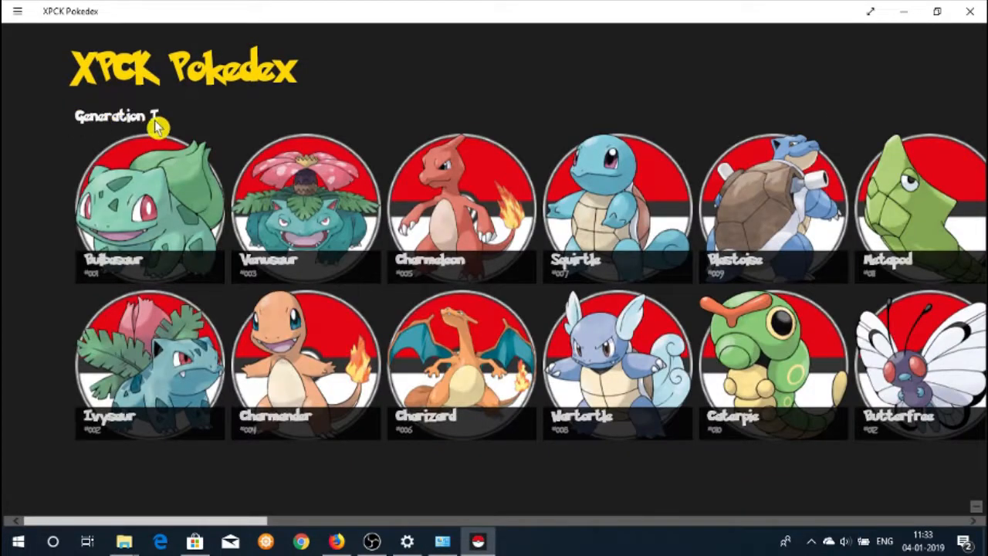
left_click(148, 201)
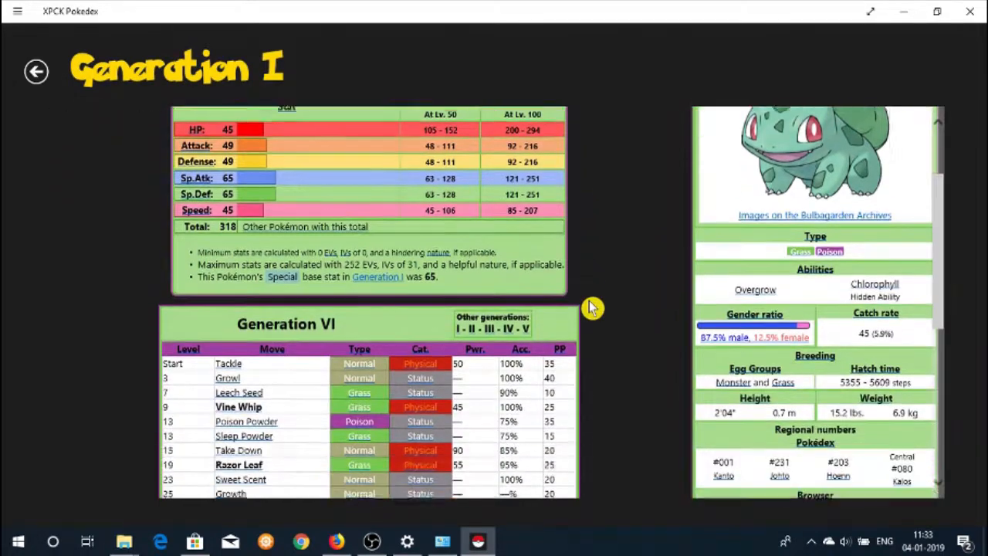
scroll("down", 3)
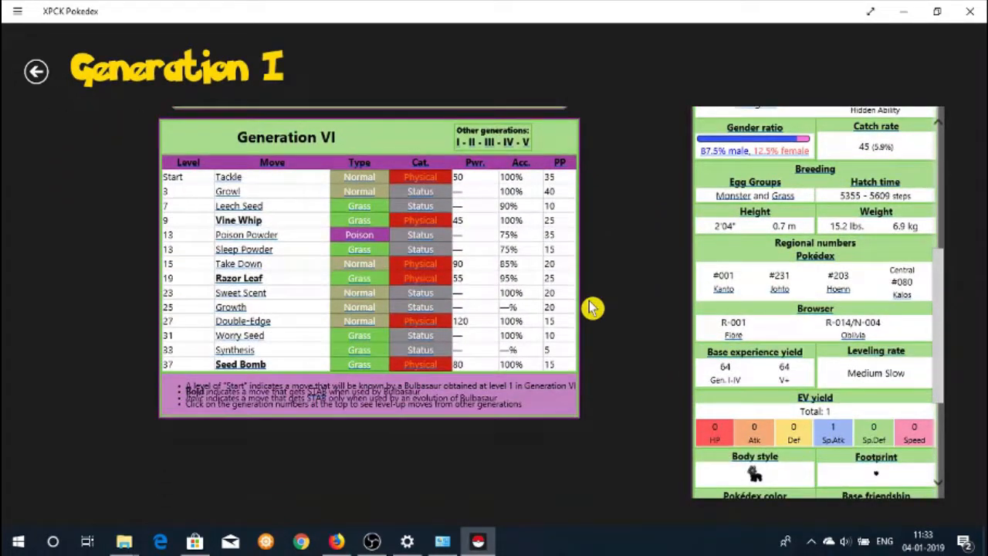
scroll("up", 3)
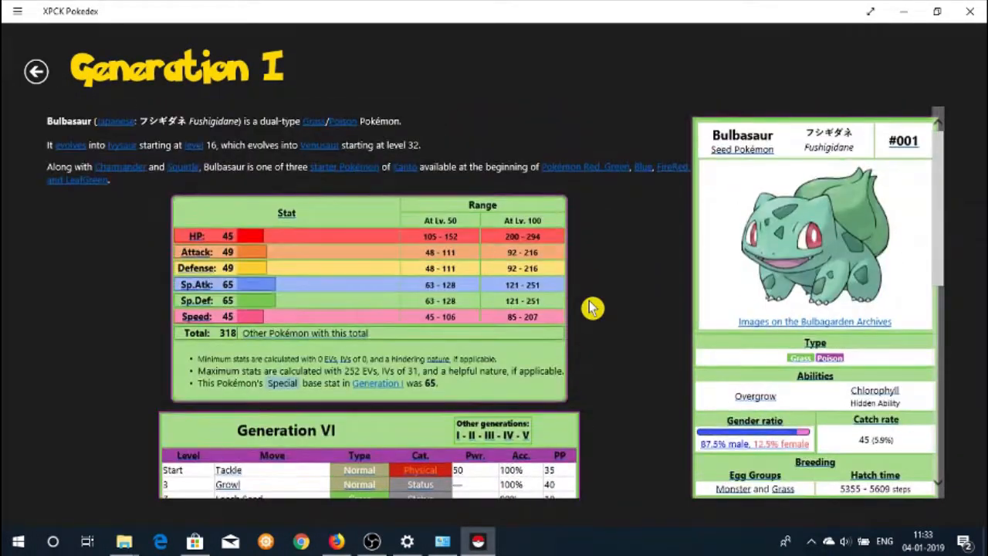
mouse_move(204, 237)
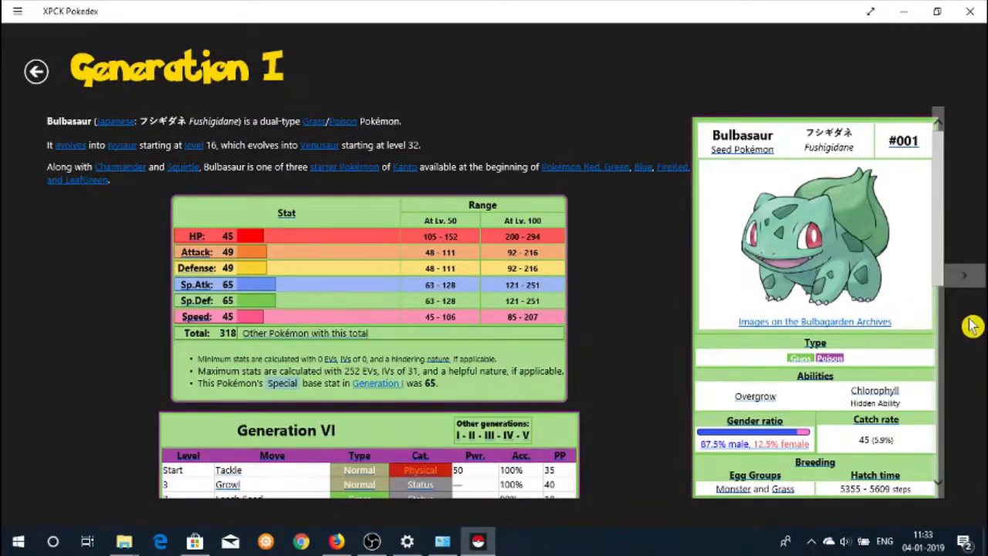
Page forward to Ivysaur's entry and look through its stats and moves.
left_click(964, 275)
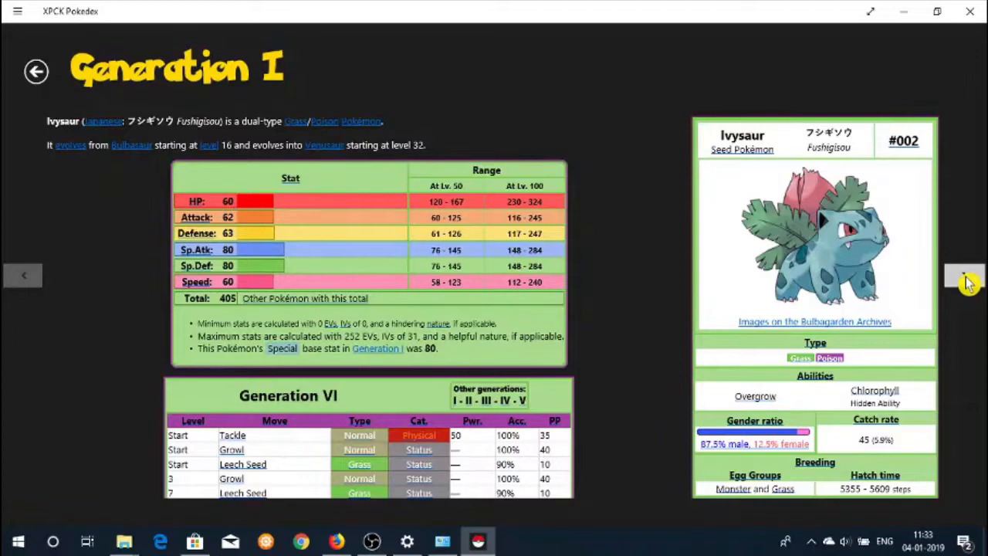
scroll("down", 3)
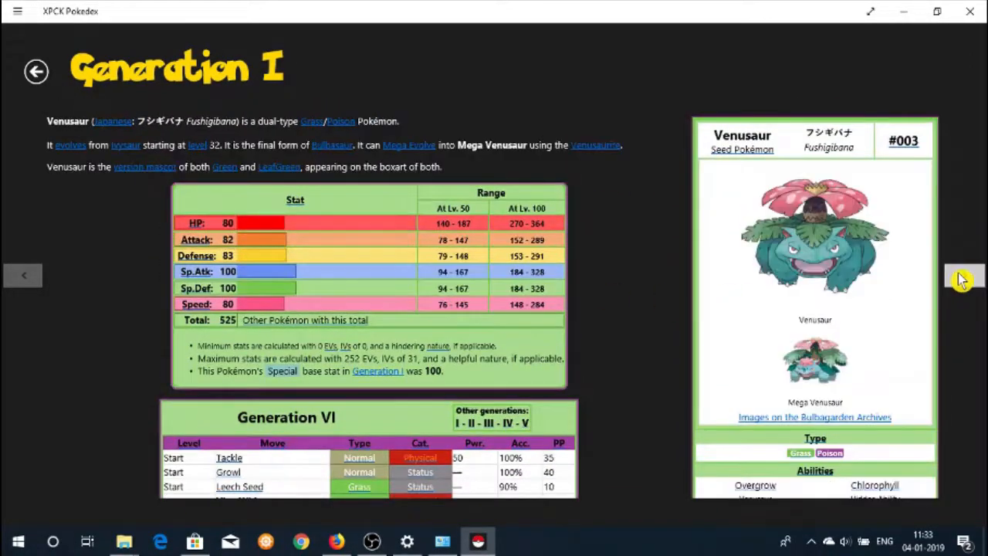
scroll("down", 3)
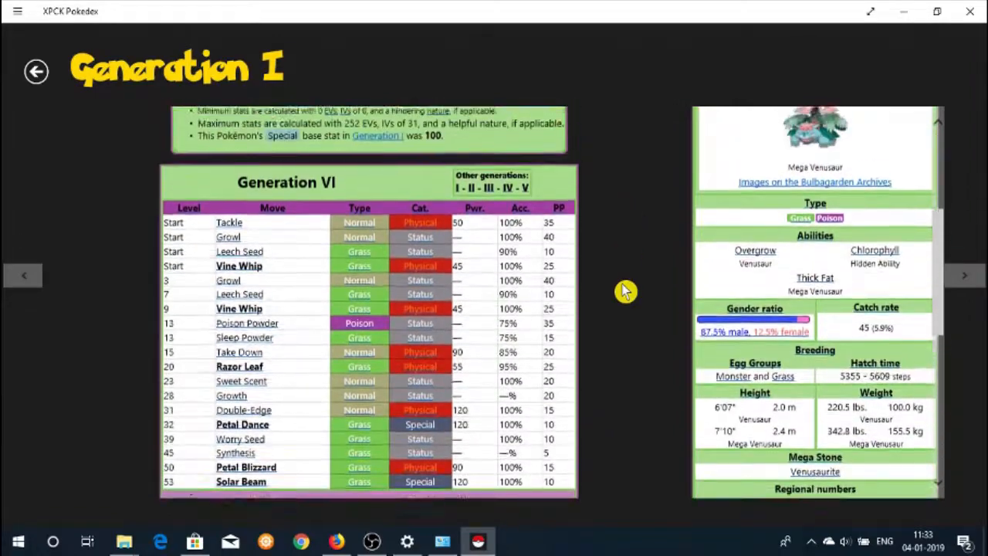
scroll("up", 3)
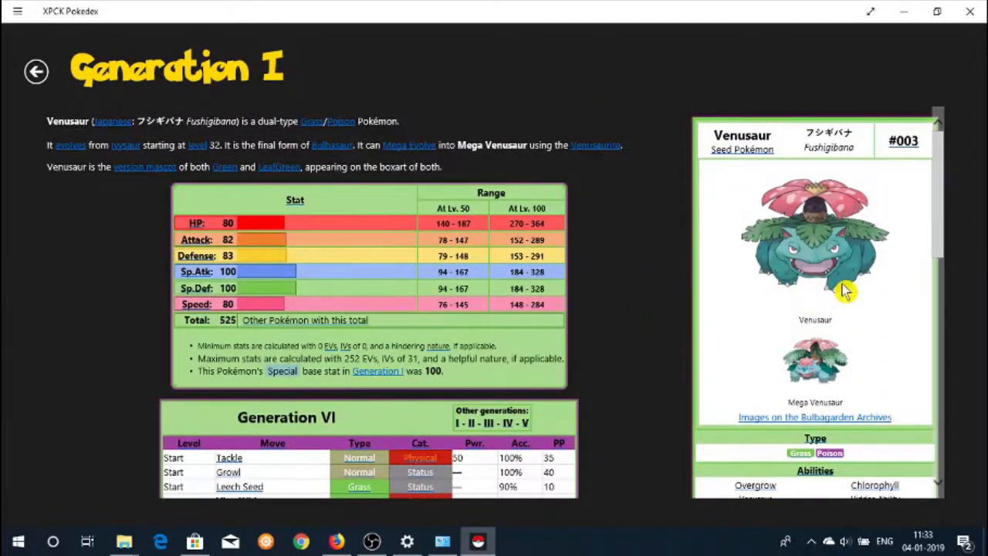
Page forward again through Venusaur to reach Charmander's entry.
left_click(964, 274)
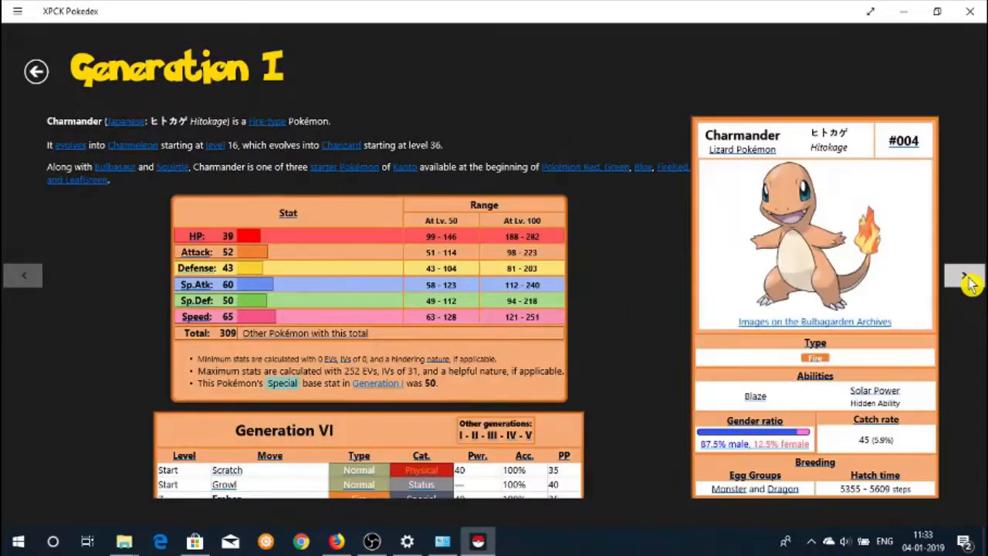
scroll("down", 3)
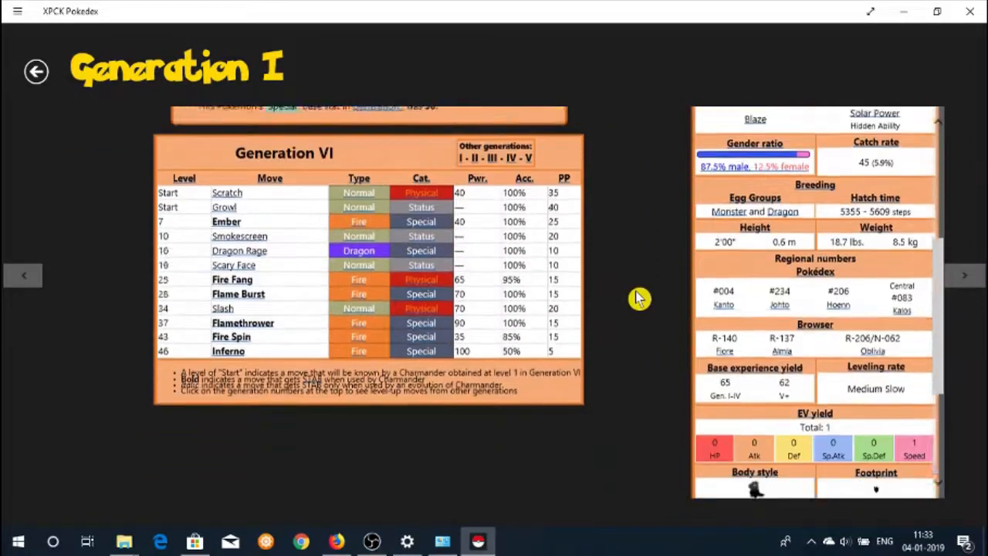
scroll("up", 3)
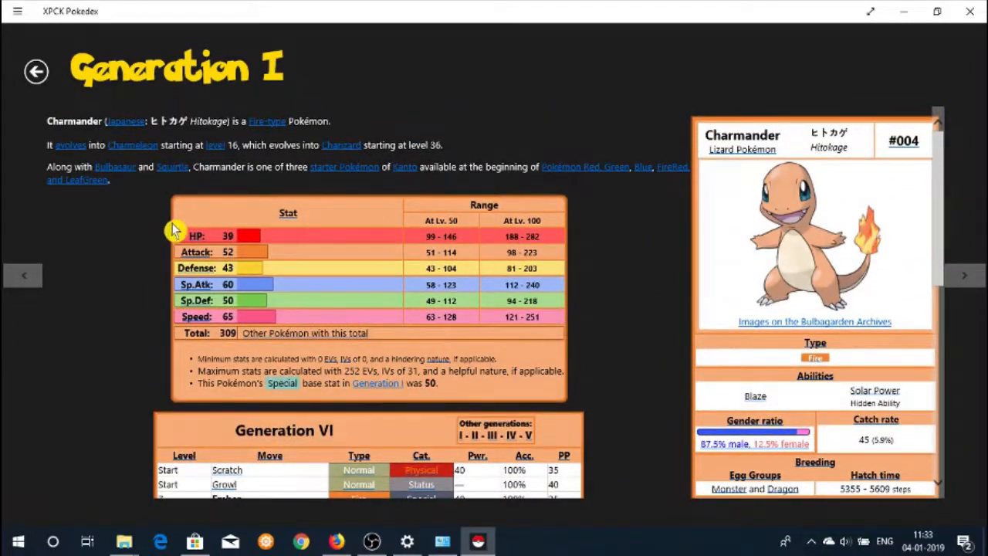
mouse_move(179, 337)
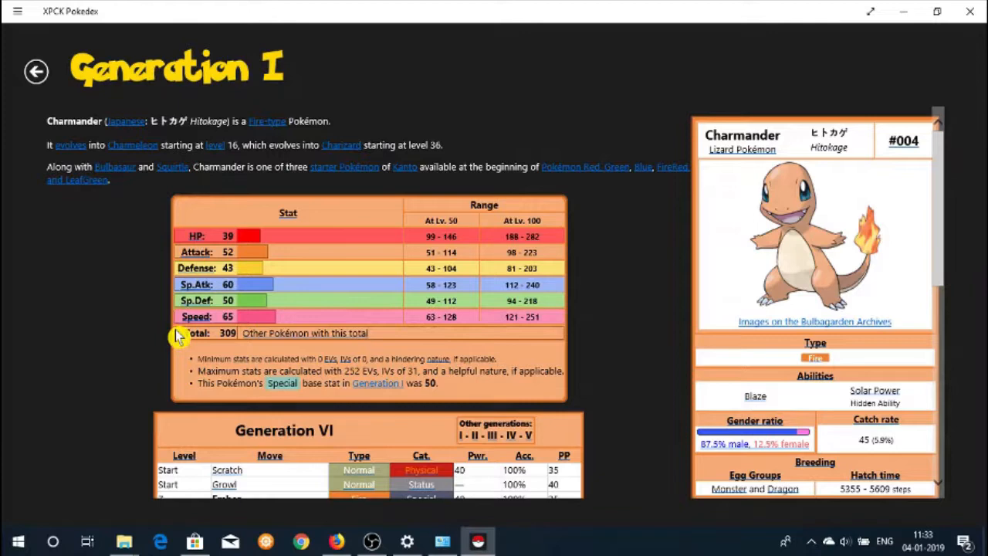
mouse_move(383, 343)
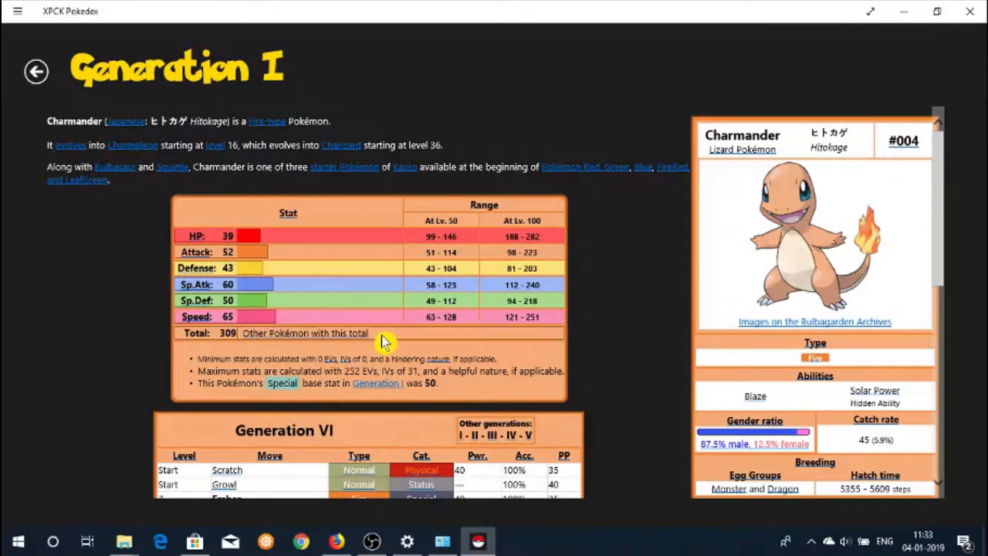
mouse_move(63, 158)
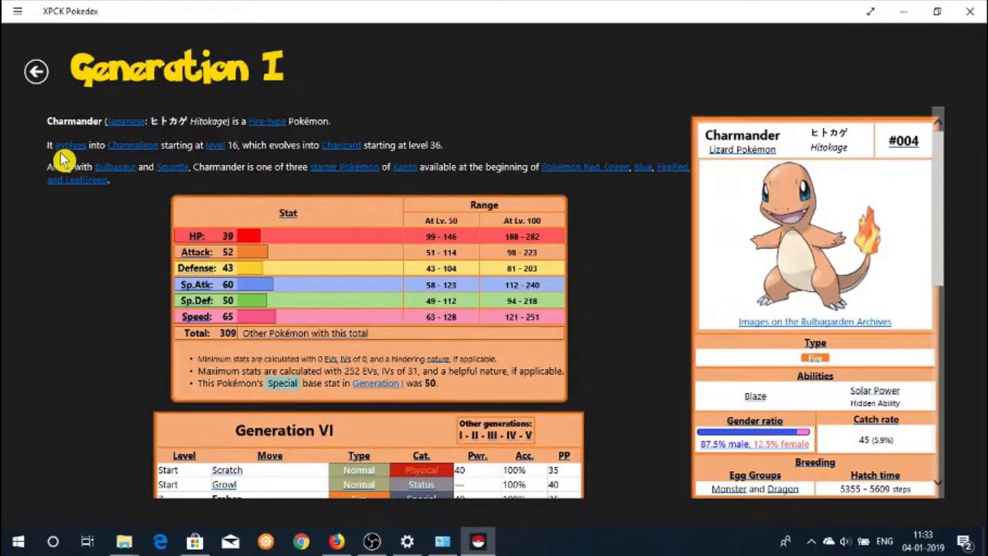